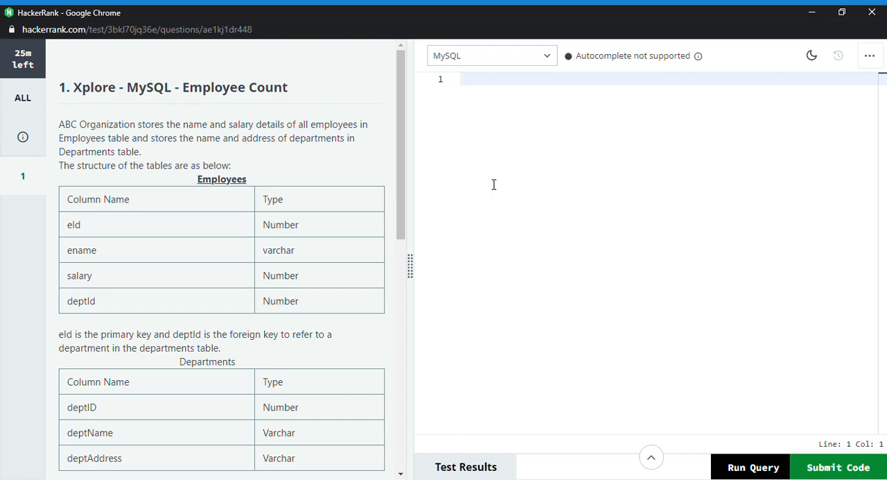
mouse_move(253, 142)
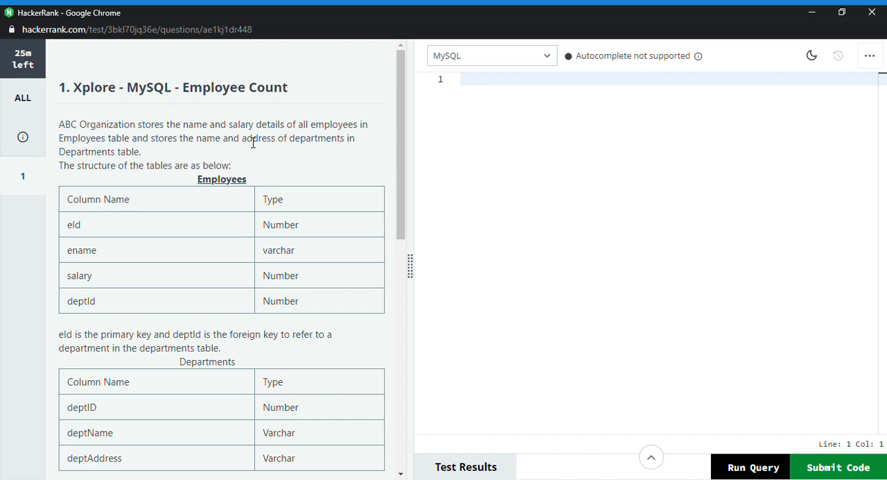
mouse_move(102, 108)
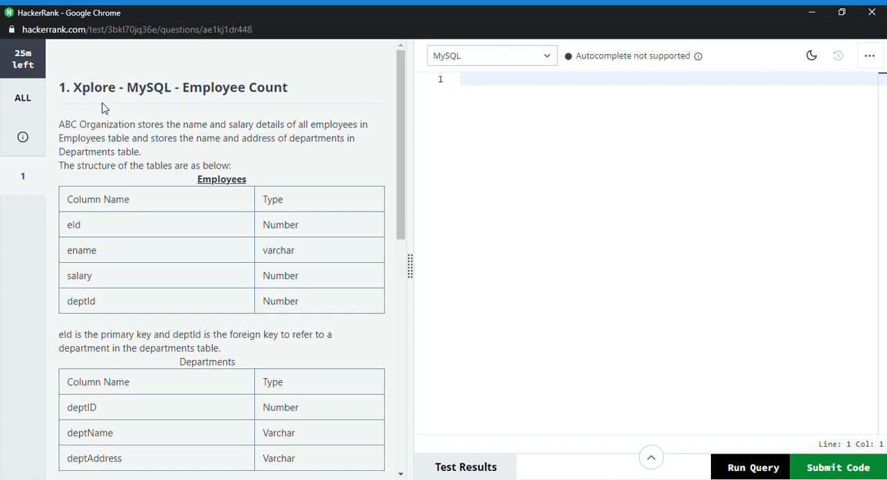
mouse_move(167, 147)
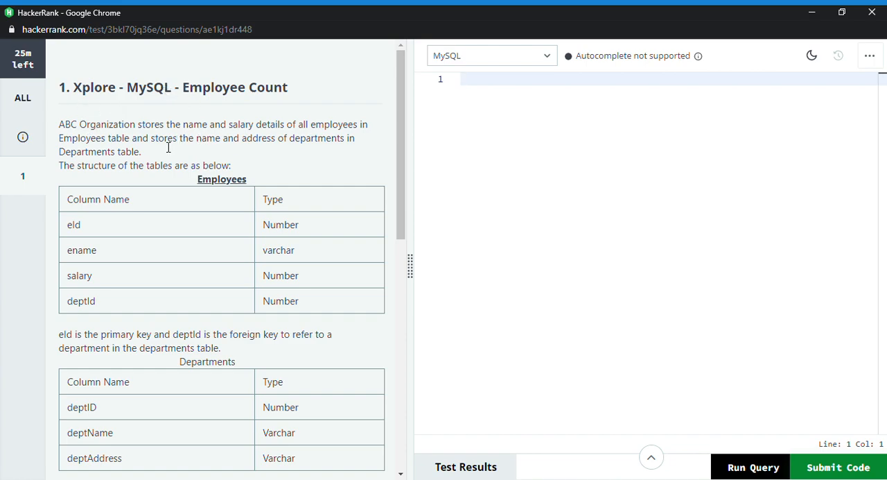
mouse_move(224, 233)
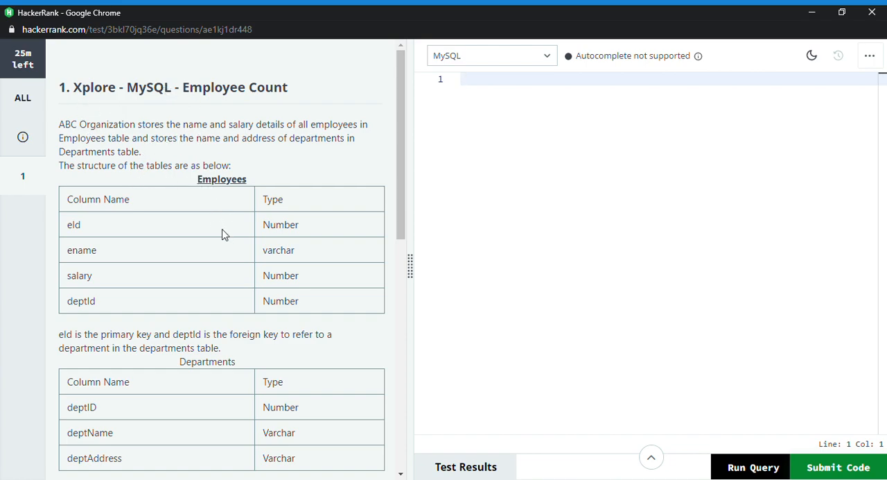
Scroll the problem description down to the table structures and task statement
scroll("down", 3)
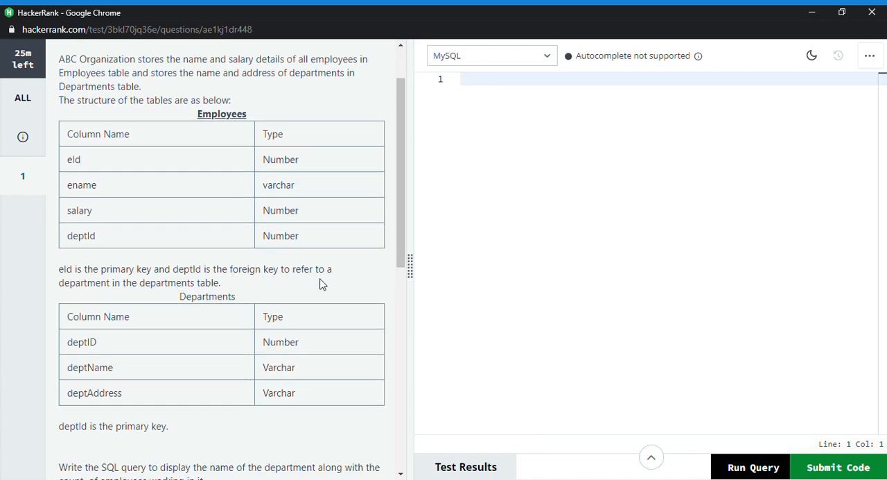
scroll("down", 3)
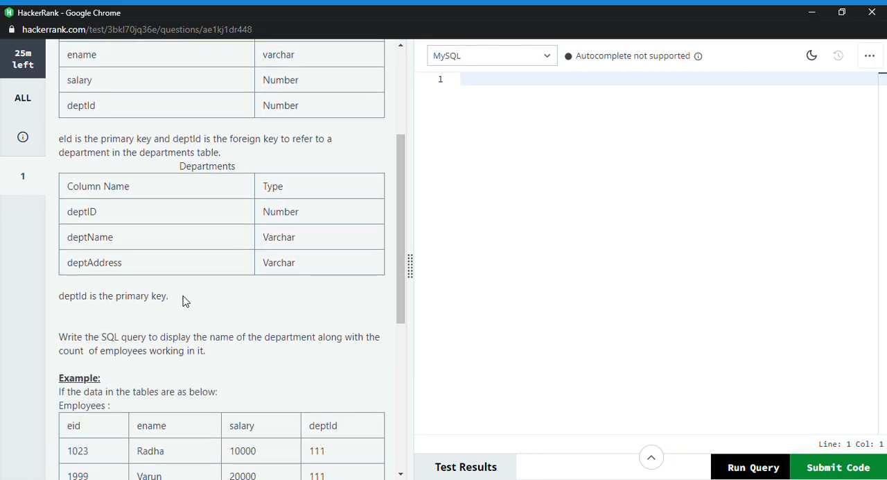
mouse_move(83, 305)
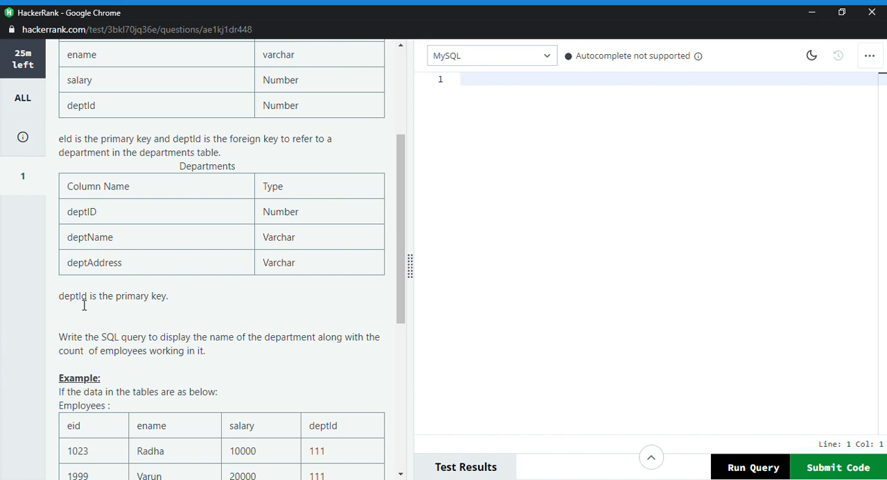
mouse_move(197, 208)
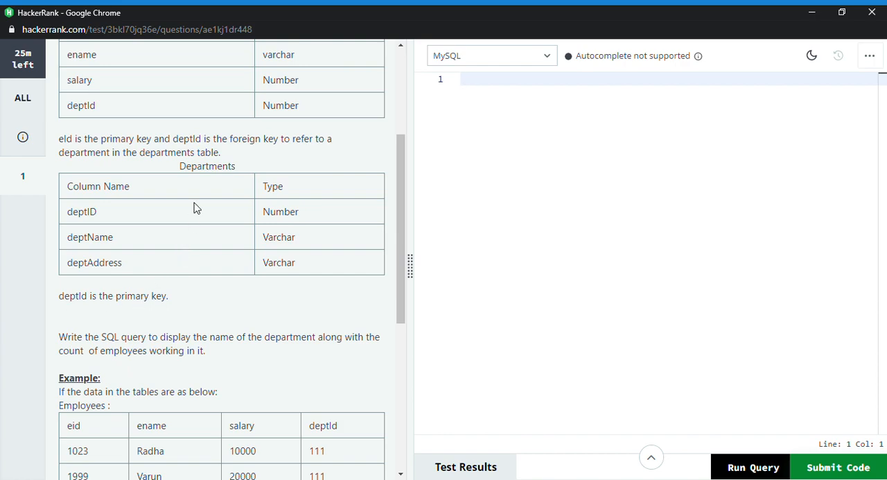
mouse_move(201, 222)
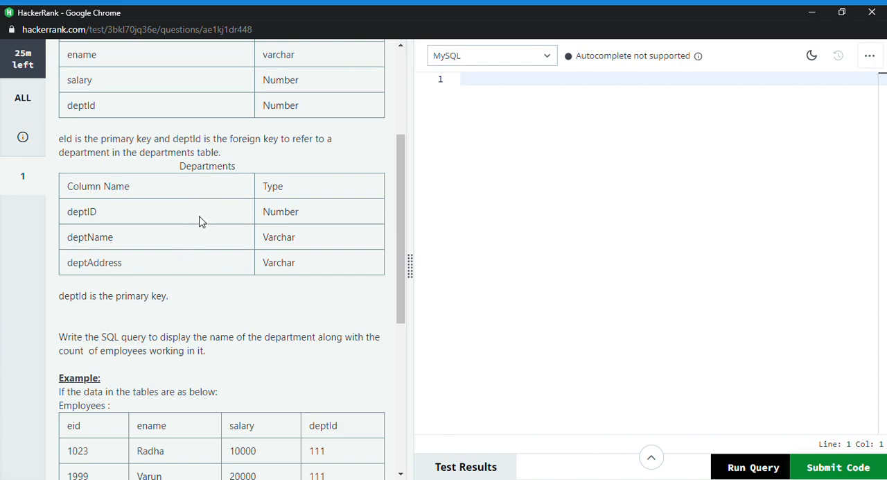
Scroll through the example Employees and Departments sample tables
scroll("down", 3)
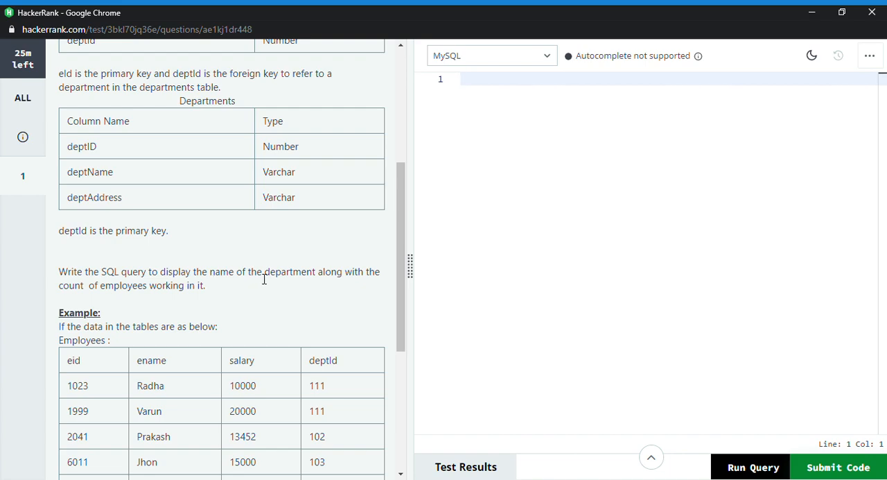
mouse_move(163, 295)
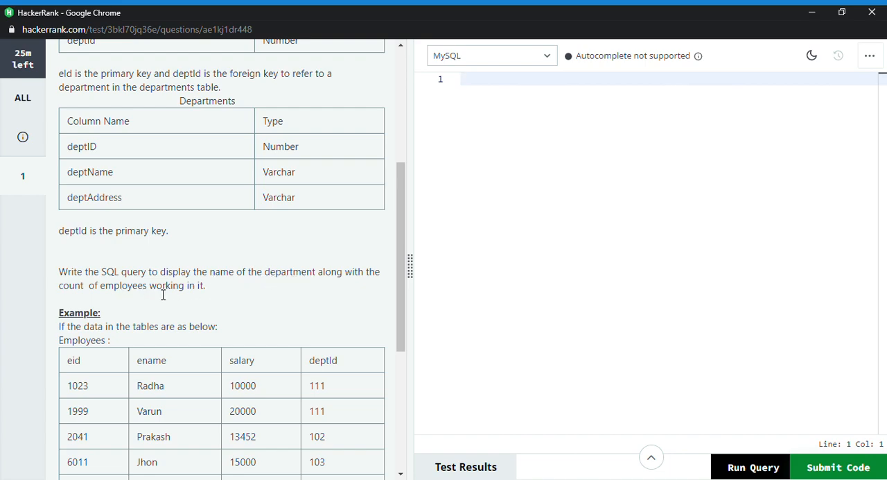
scroll("down", 3)
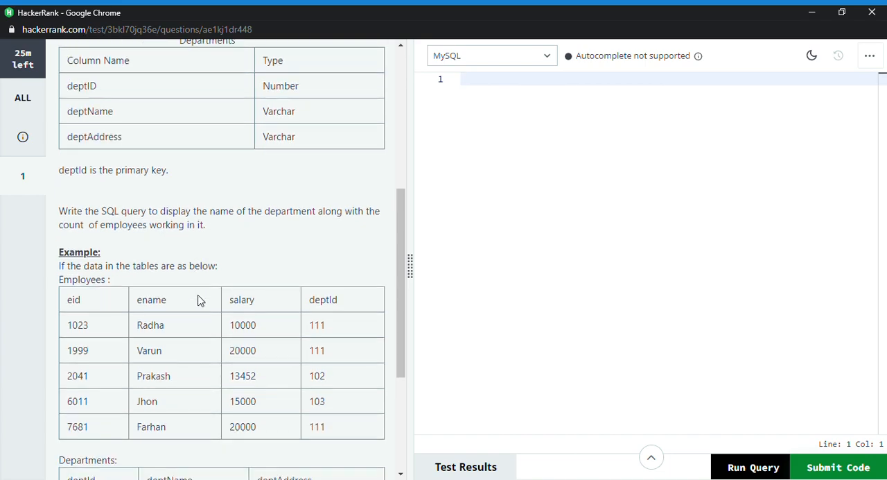
scroll("up", 3)
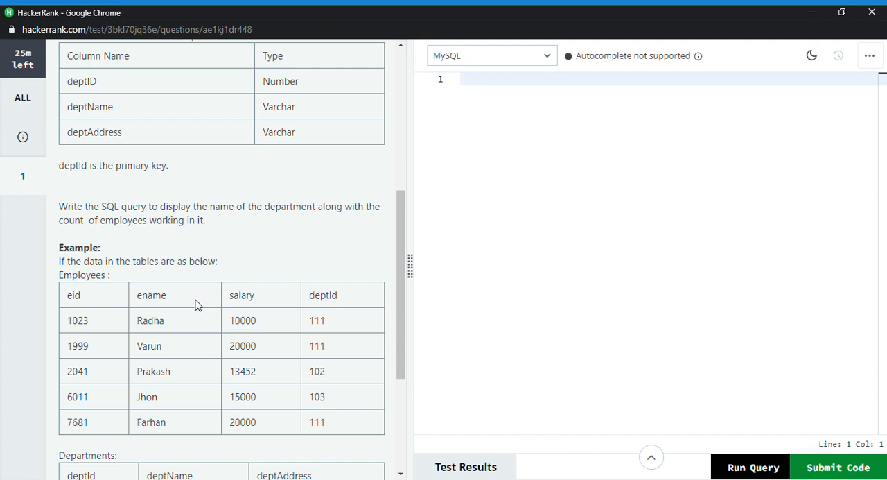
scroll("down", 3)
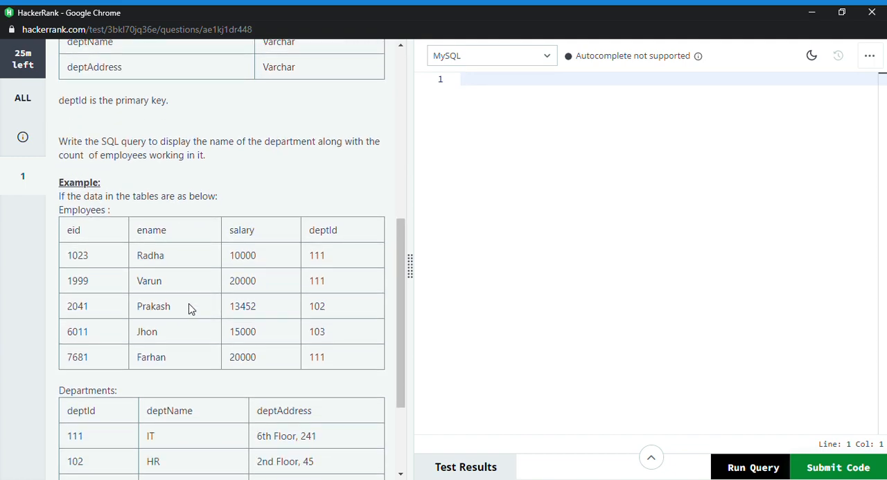
mouse_move(54, 412)
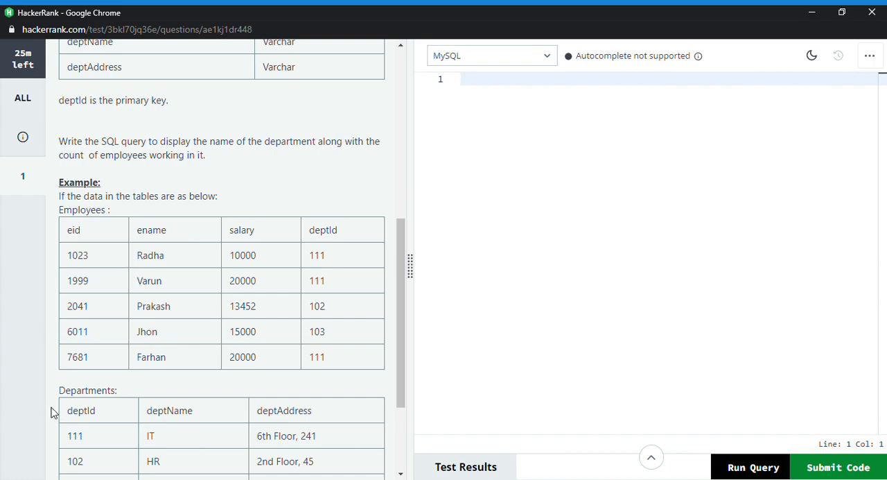
scroll("down", 3)
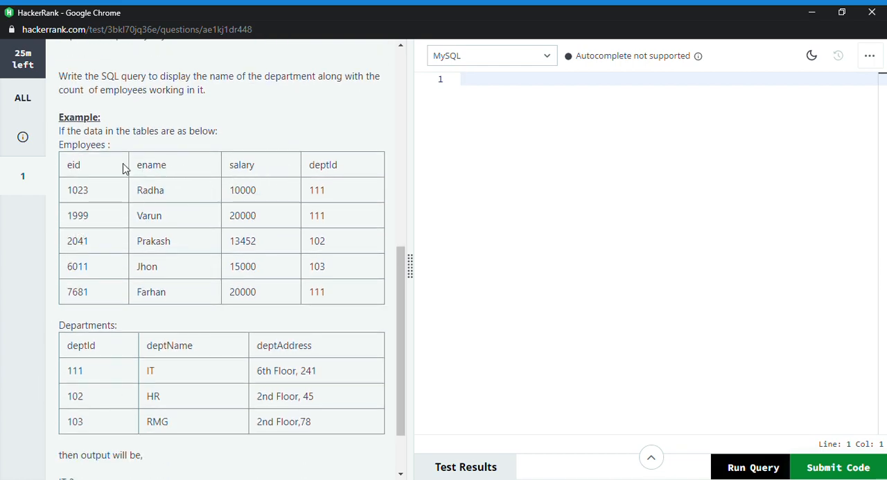
mouse_move(246, 171)
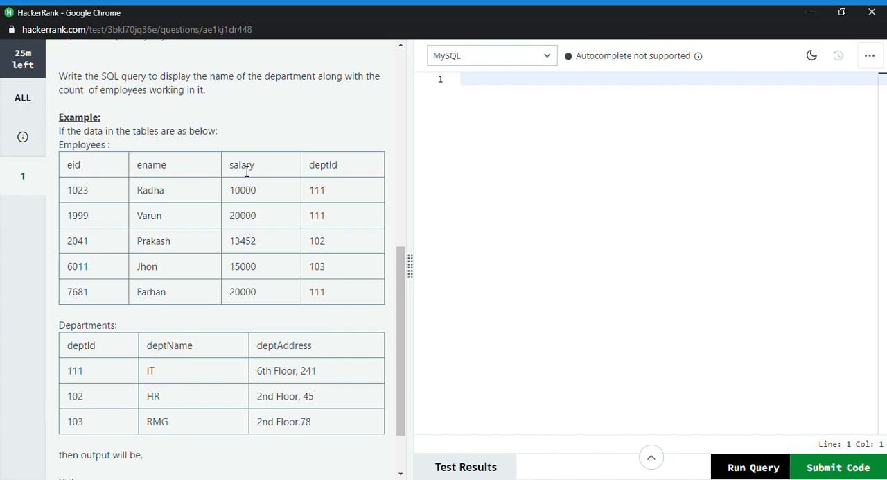
mouse_move(335, 175)
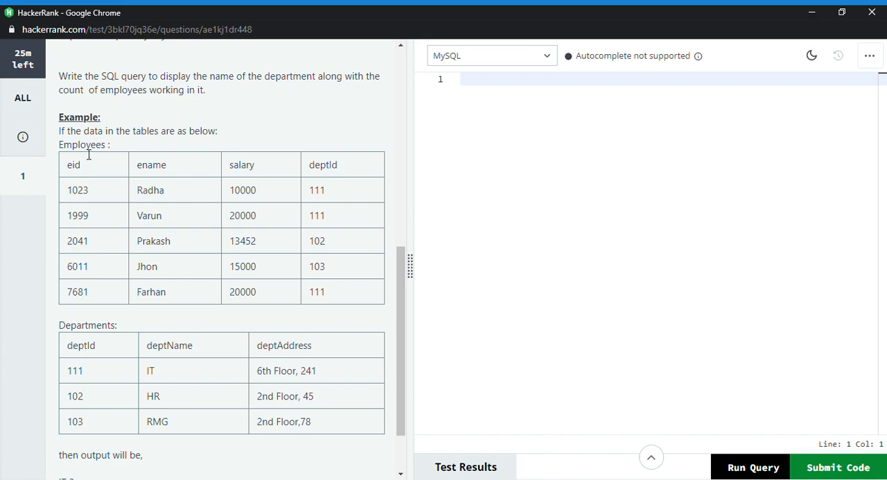
mouse_move(94, 322)
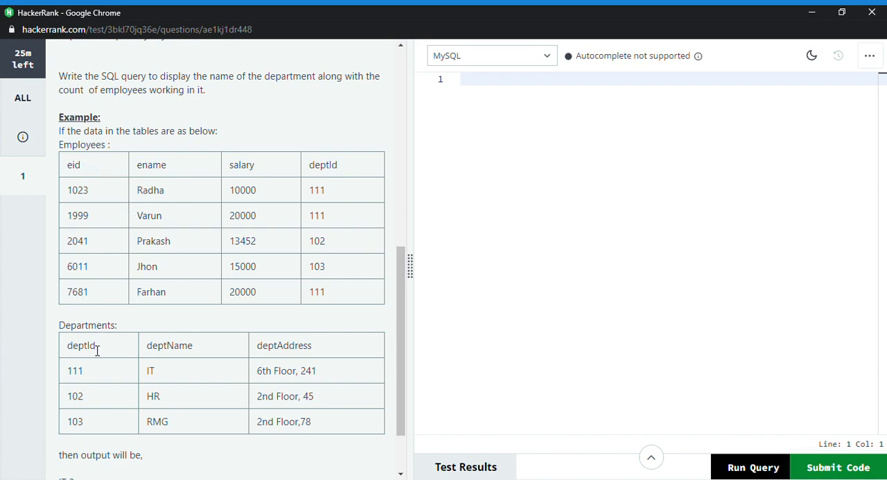
mouse_move(295, 355)
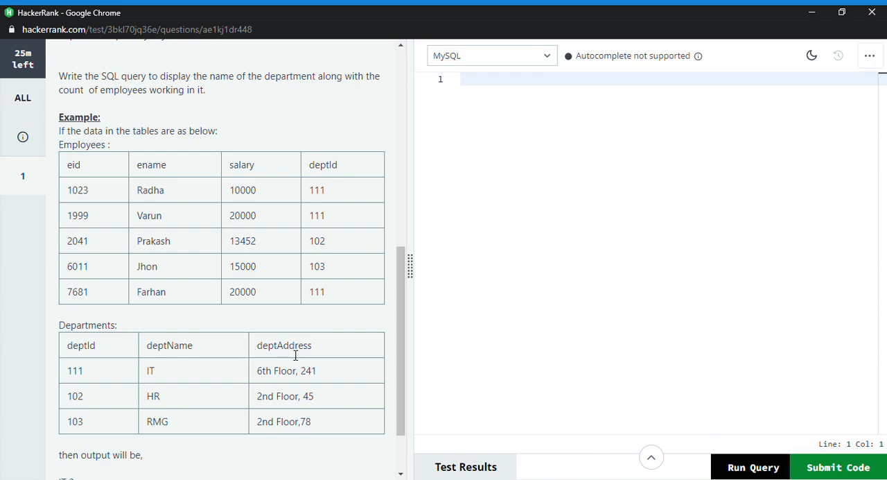
mouse_move(322, 201)
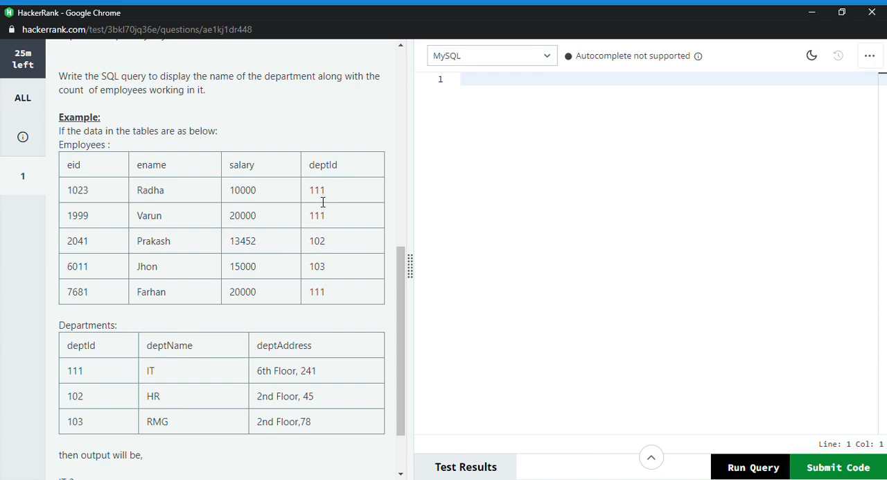
double_click(317, 189)
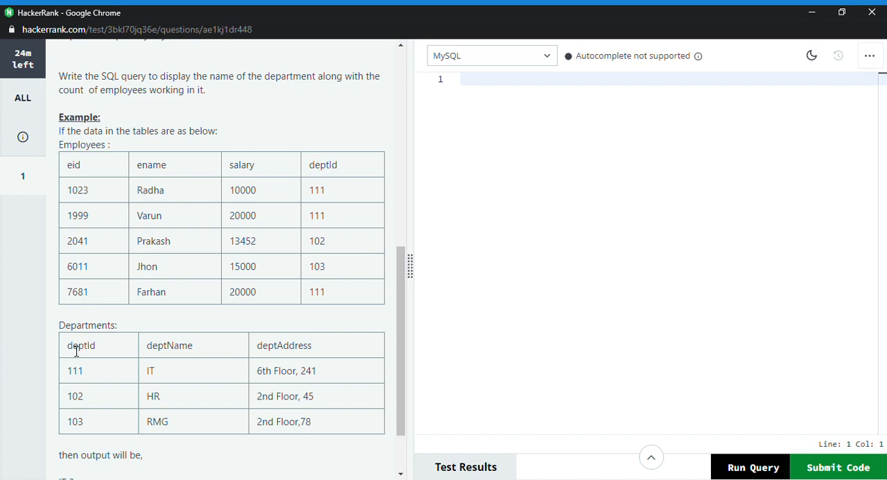
double_click(80, 344)
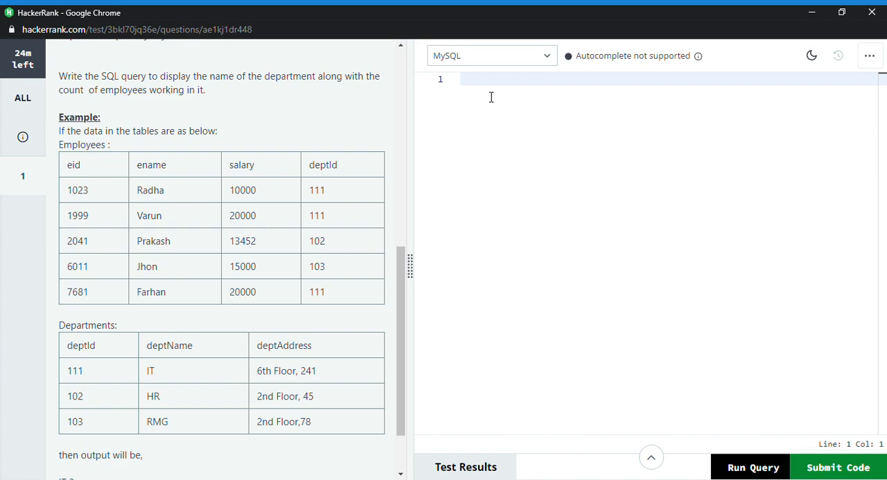
Begin the query with select d.deptname, count(eid)
type("see")
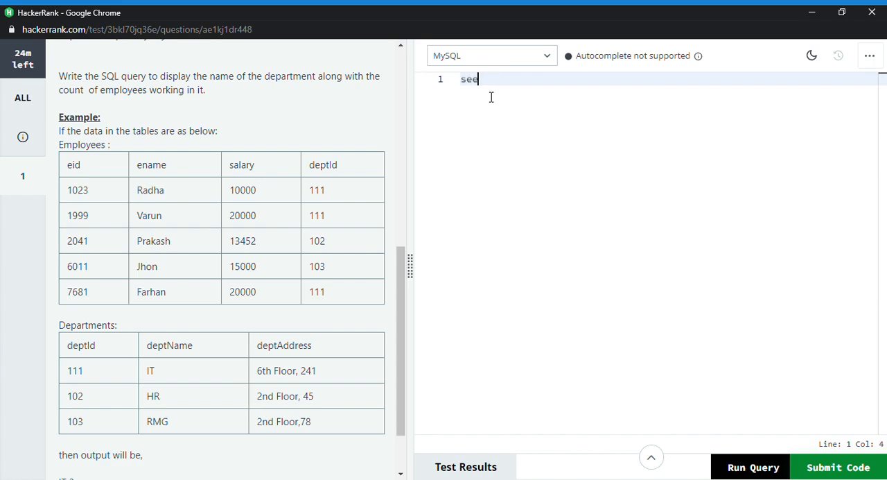
type("lect")
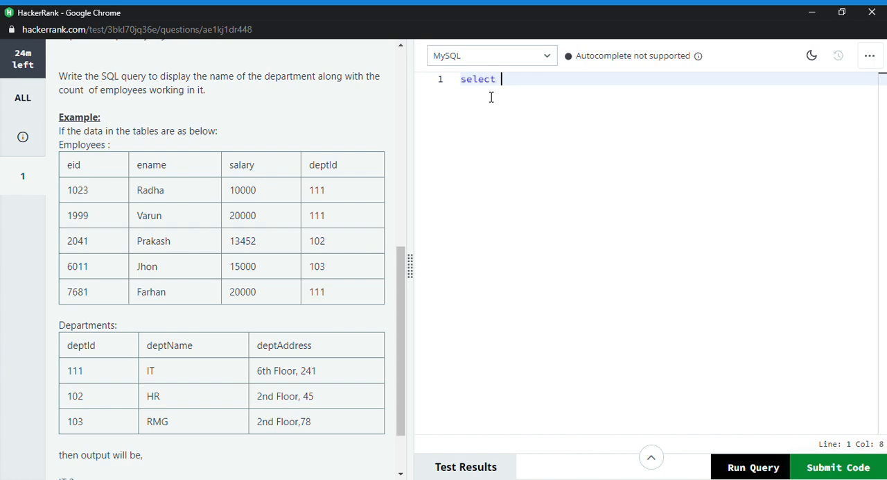
scroll("up", 3)
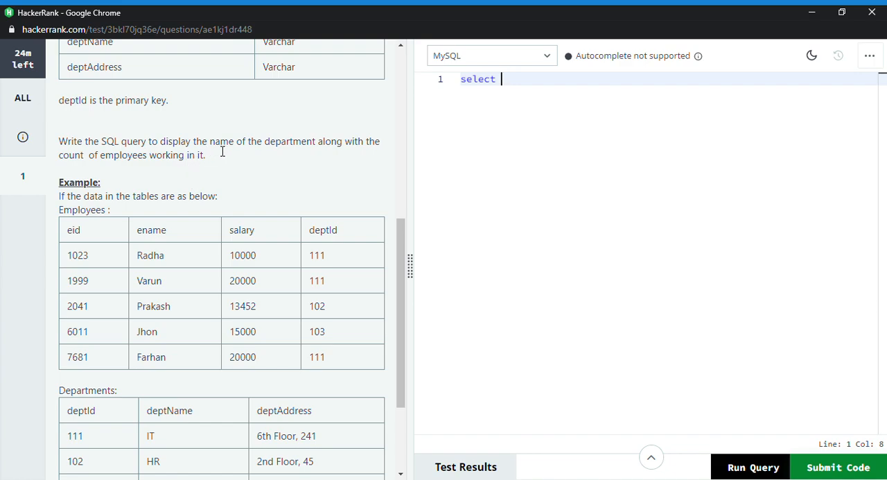
mouse_move(159, 249)
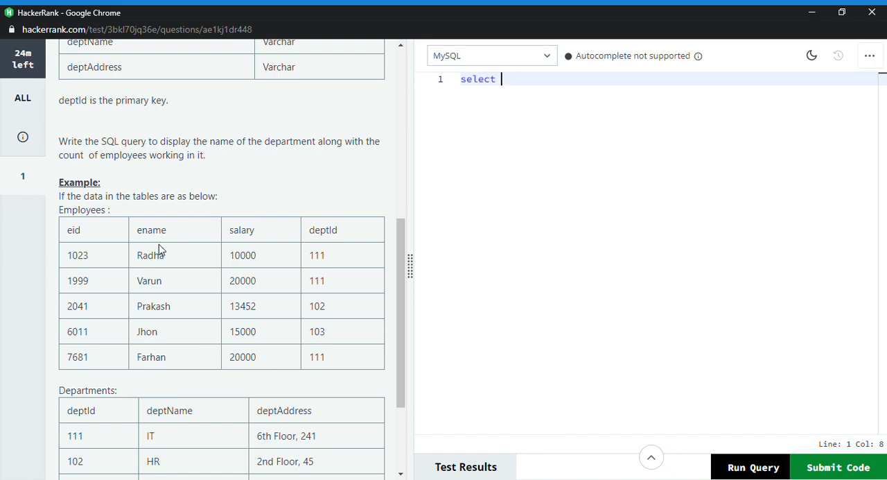
mouse_move(503, 239)
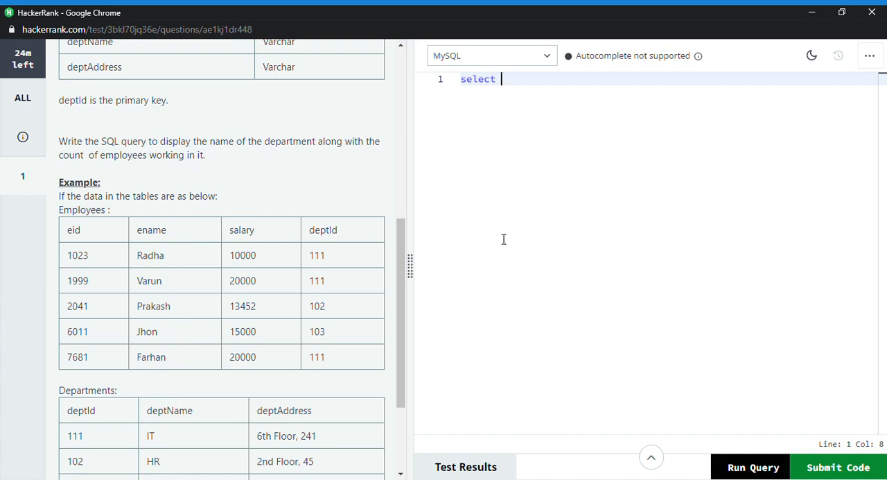
type("deptname")
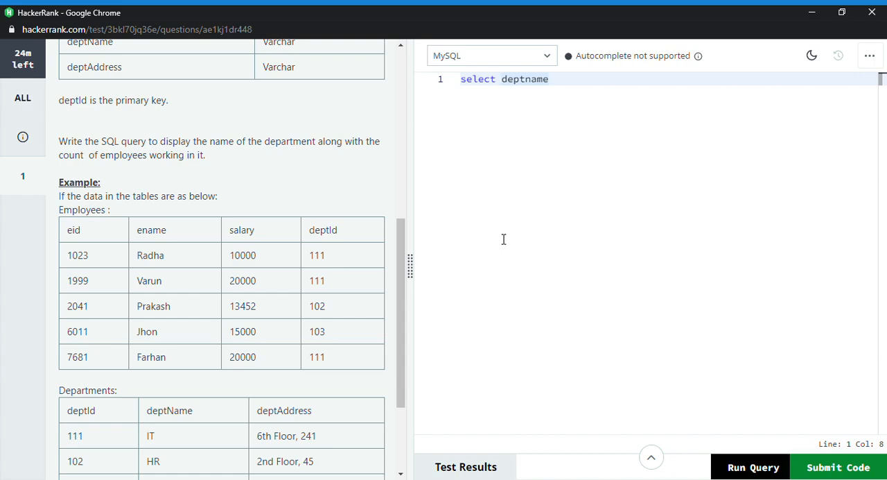
type("d.d")
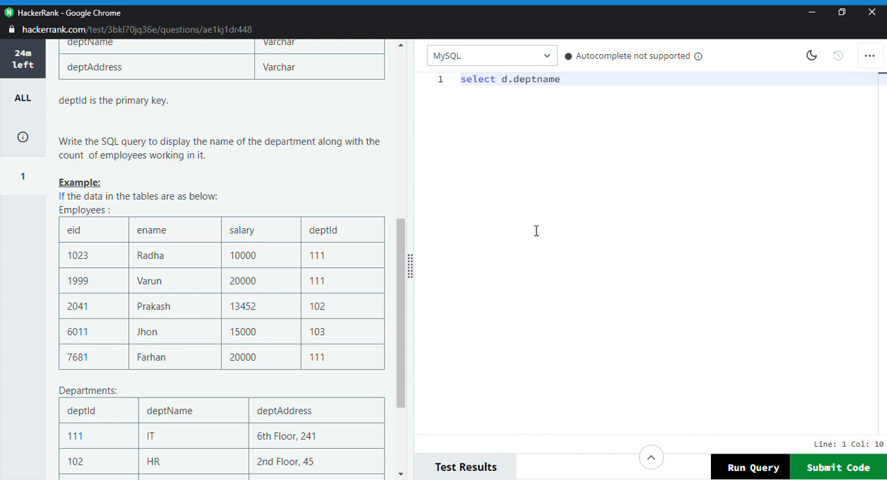
type(",")
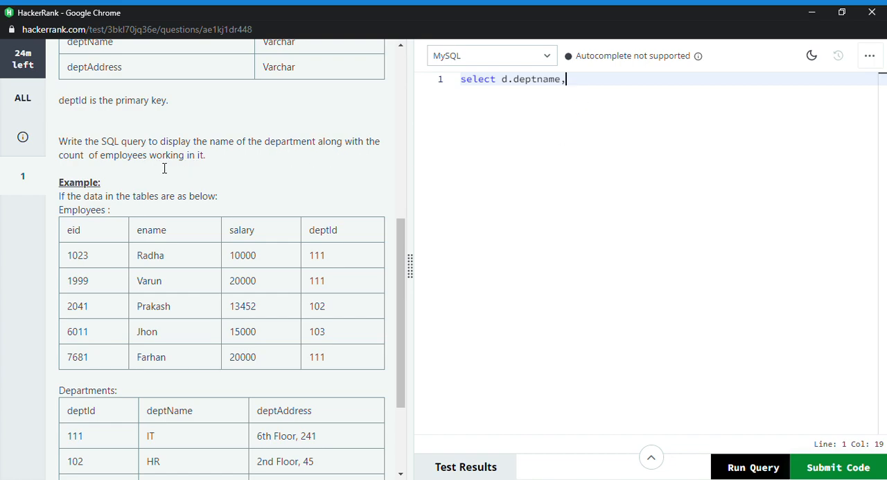
type("count")
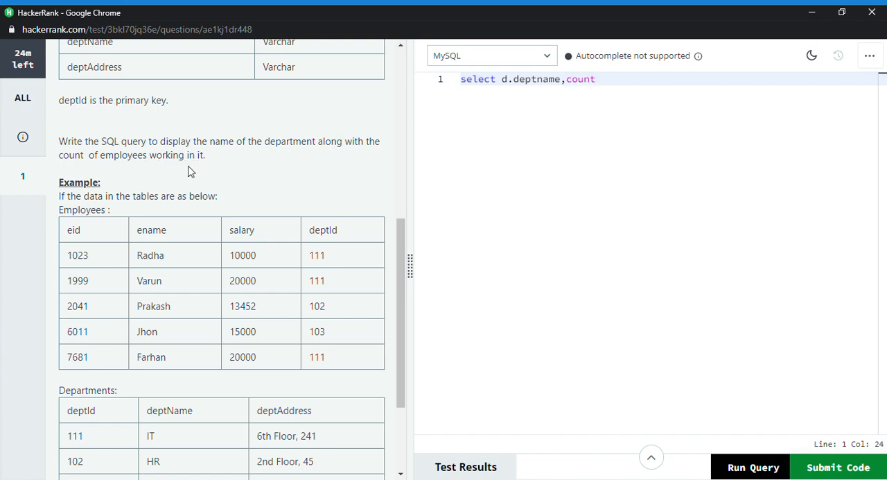
type("()")
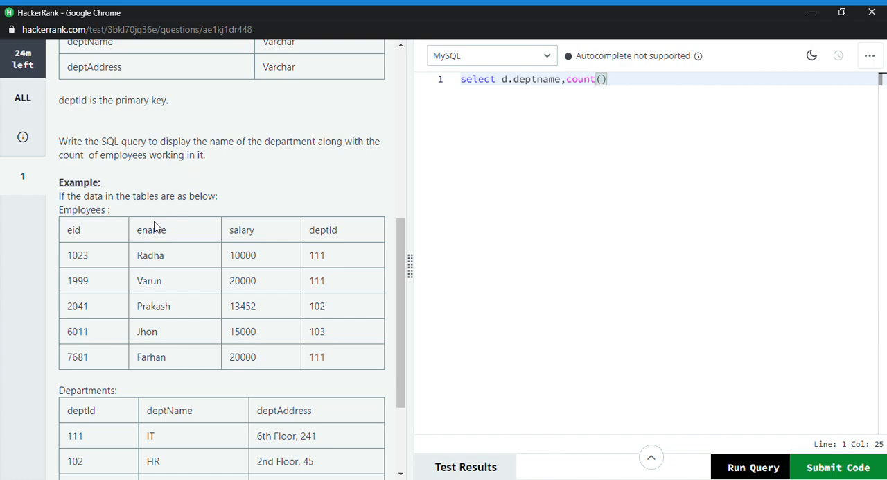
type("eid")
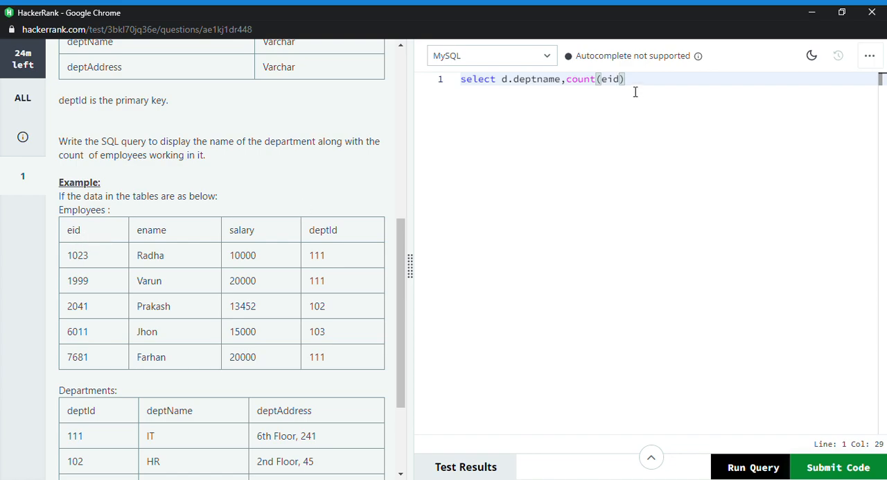
Add 'from employees e' and start a second line
type("from")
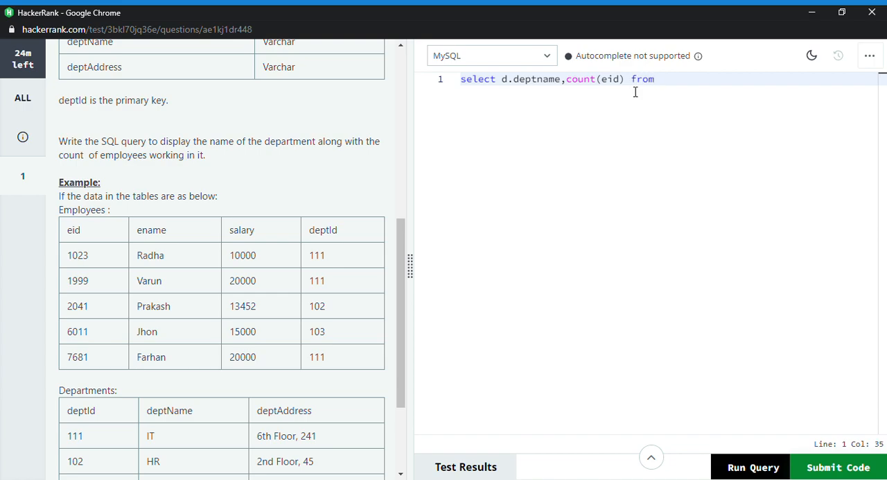
type("emplo")
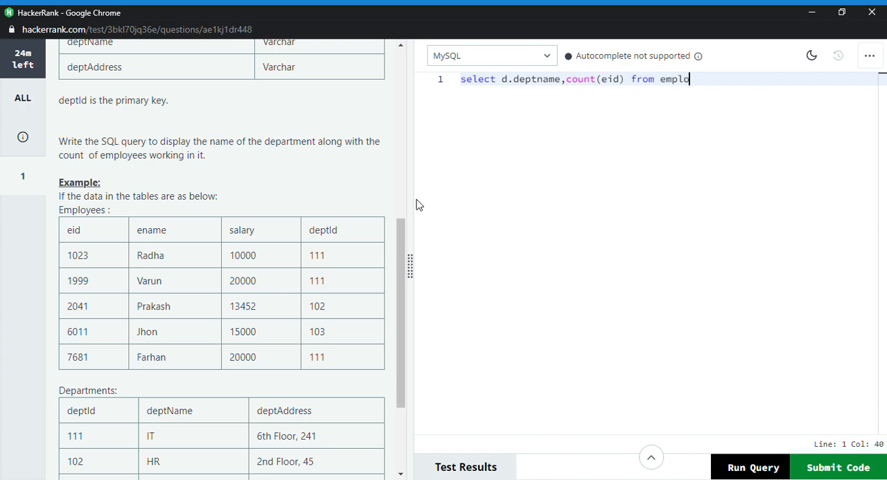
type("yees")
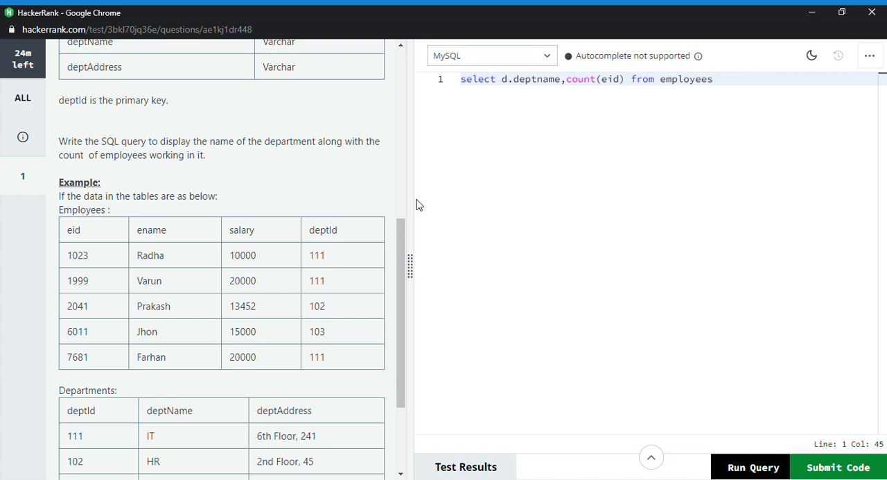
type("e")
type("i")
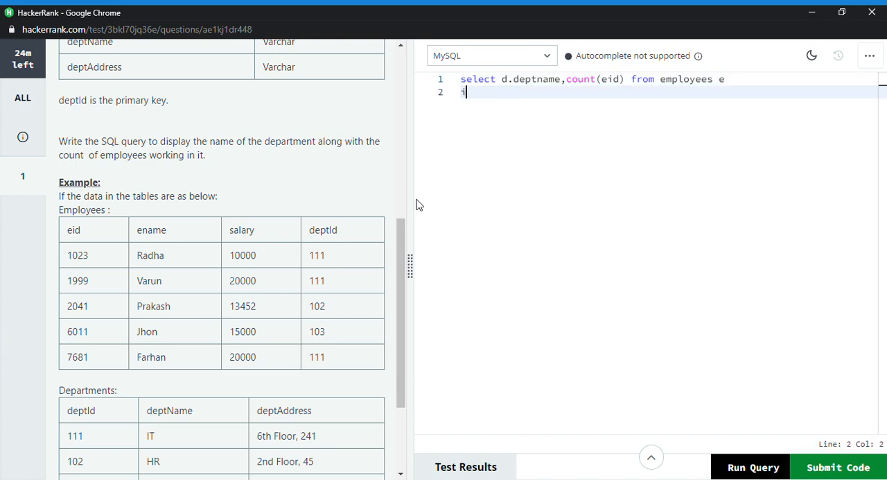
Write line 2: join departments d on e.deptid=d.deptid
type("join")
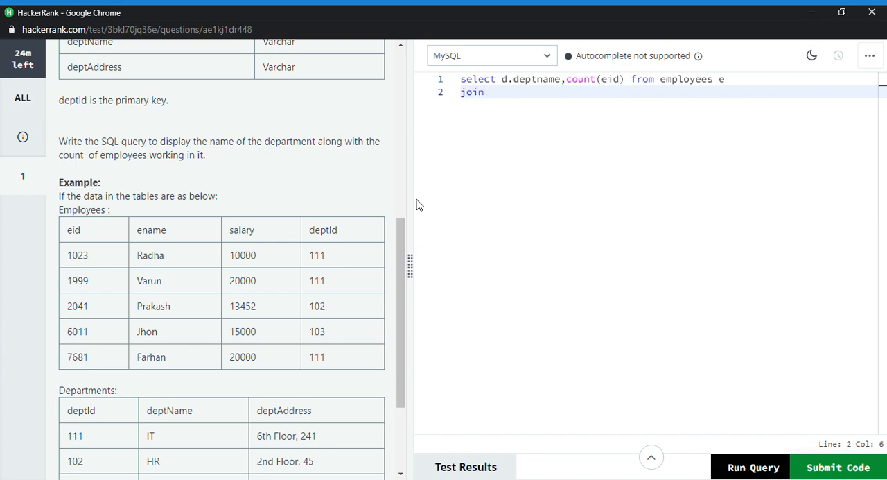
type("depa")
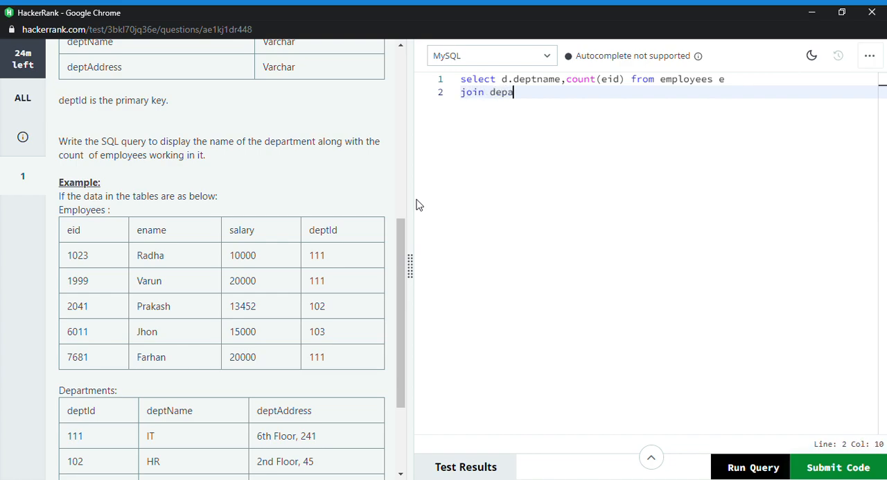
type("rtments d")
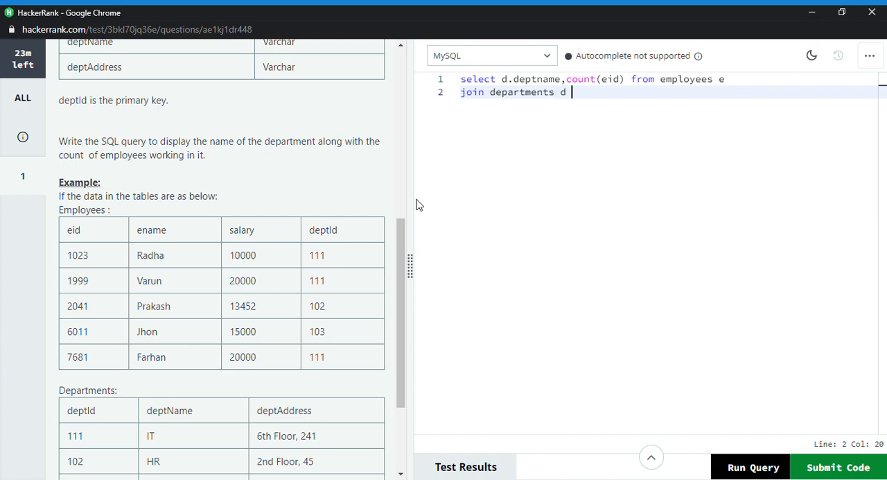
type("on")
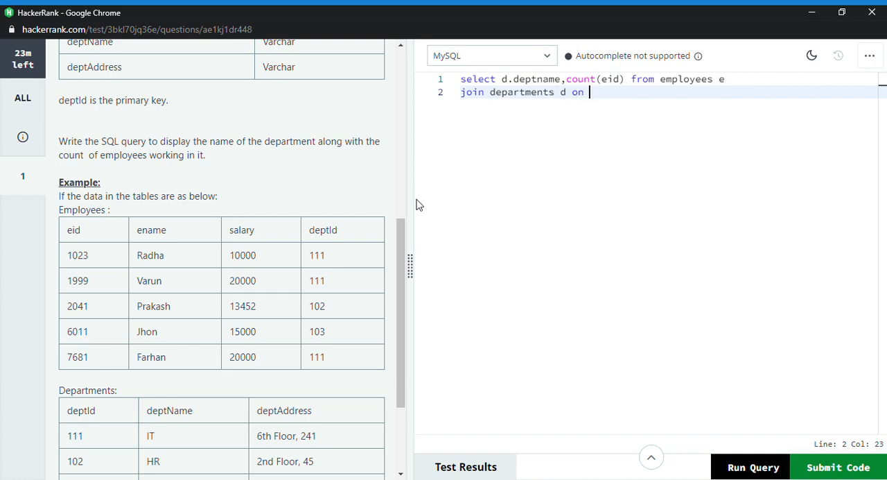
type("e.deptid=d.de")
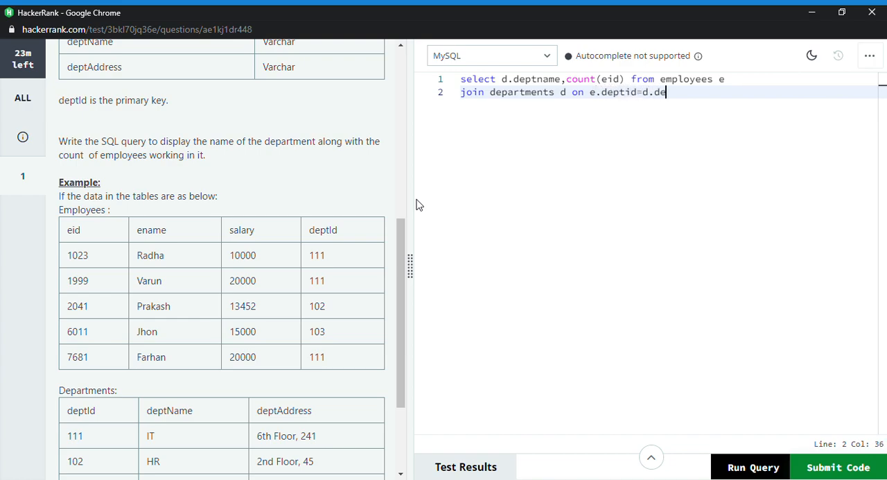
type("ptid")
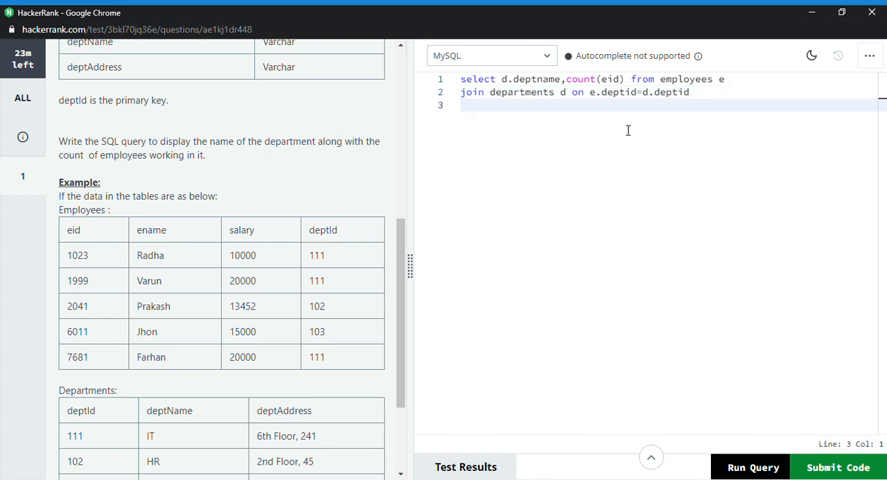
Add 'group by d.deptname' on line 3, correcting the misspelled 'group'
scroll("down", 3)
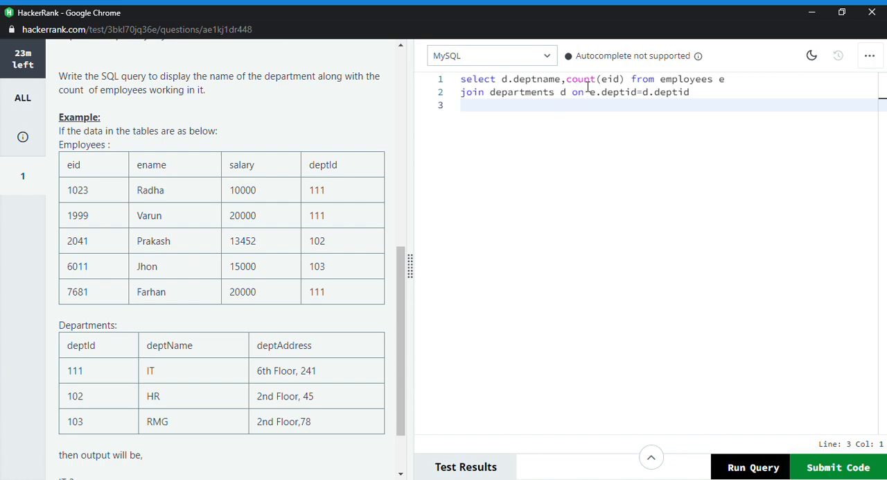
mouse_move(526, 113)
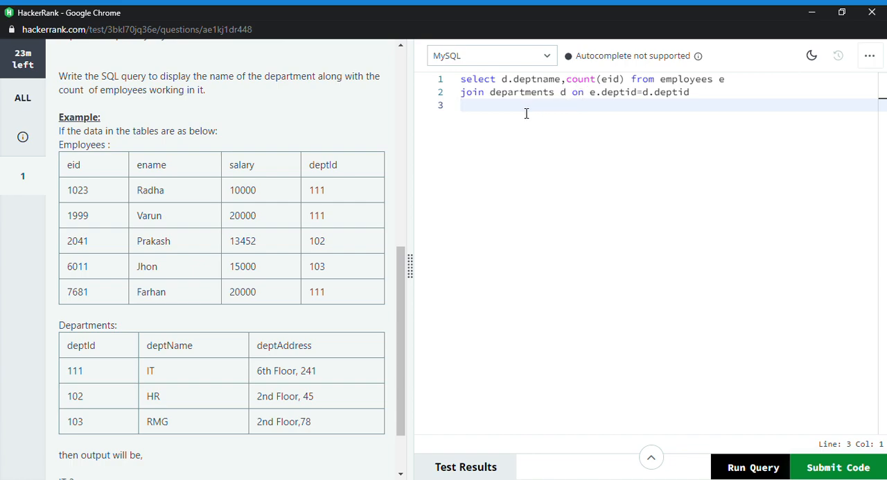
type("froup b")
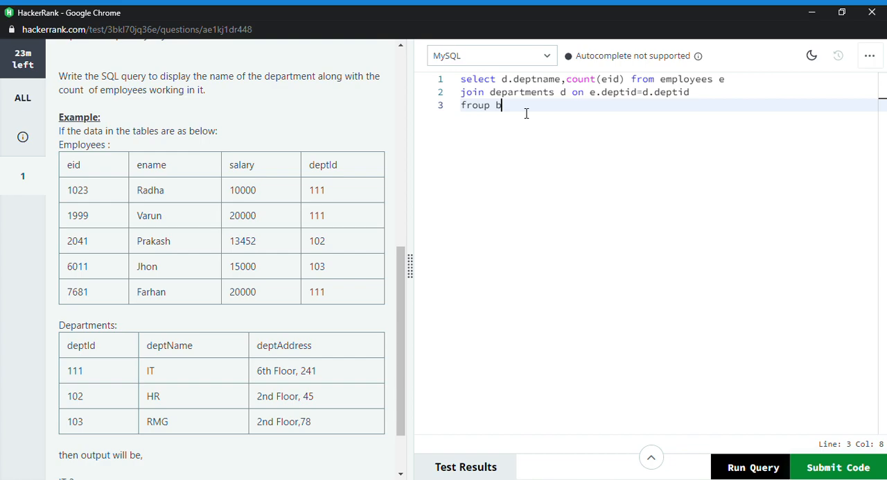
key("Backspace")
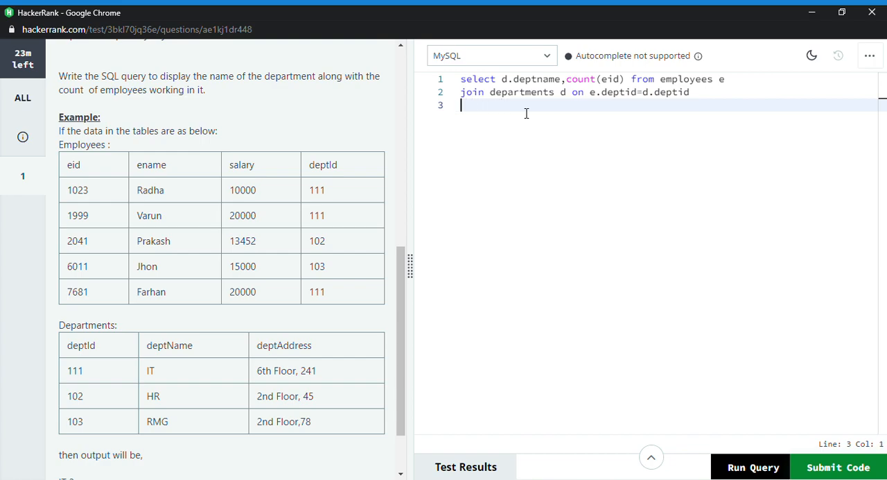
type("group")
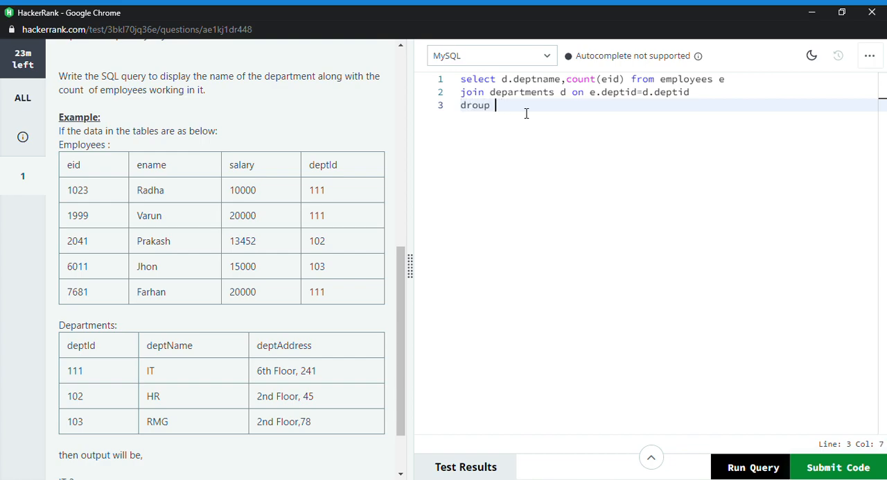
key("Backspace")
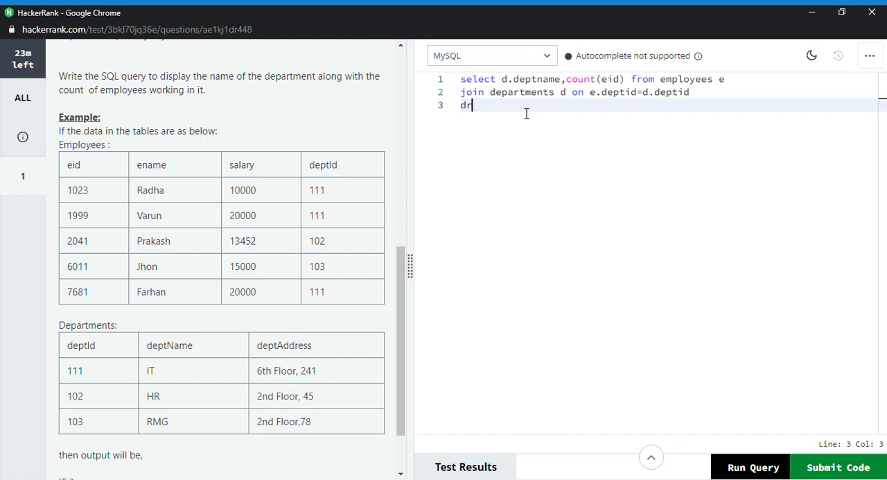
type("group by")
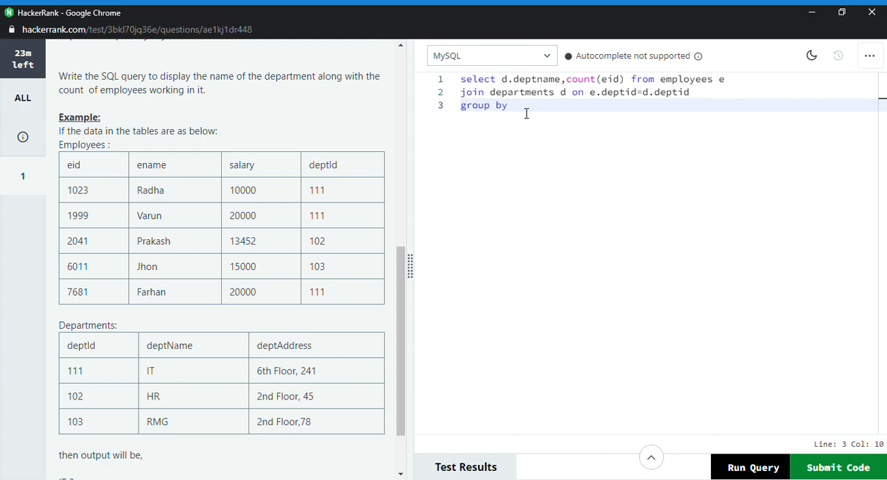
type("d.")
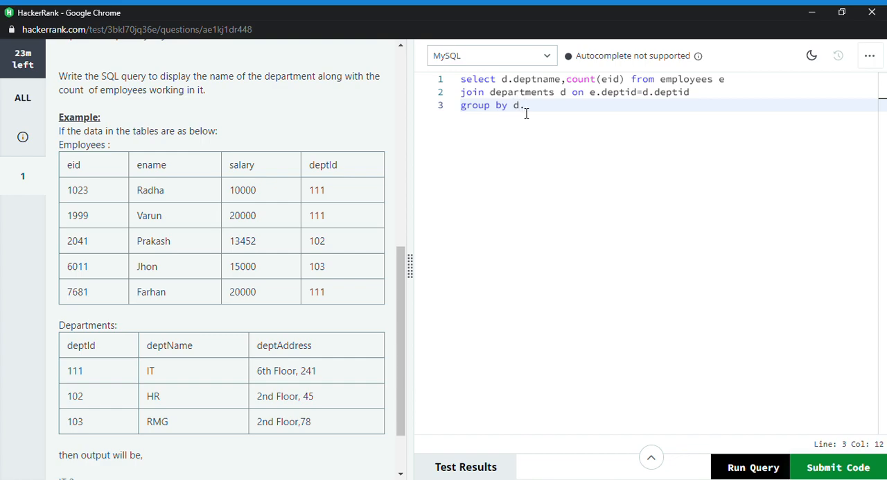
type("deptname")
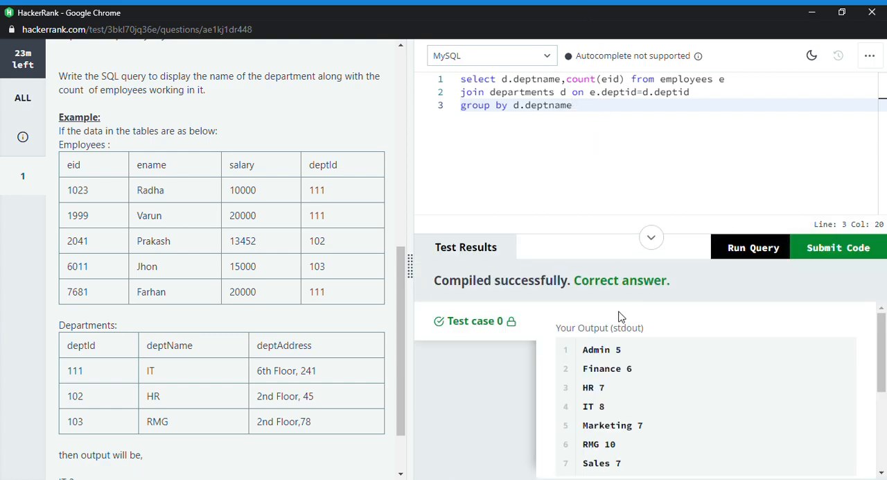
Submit the finished employee-count query as the solution
left_click(838, 248)
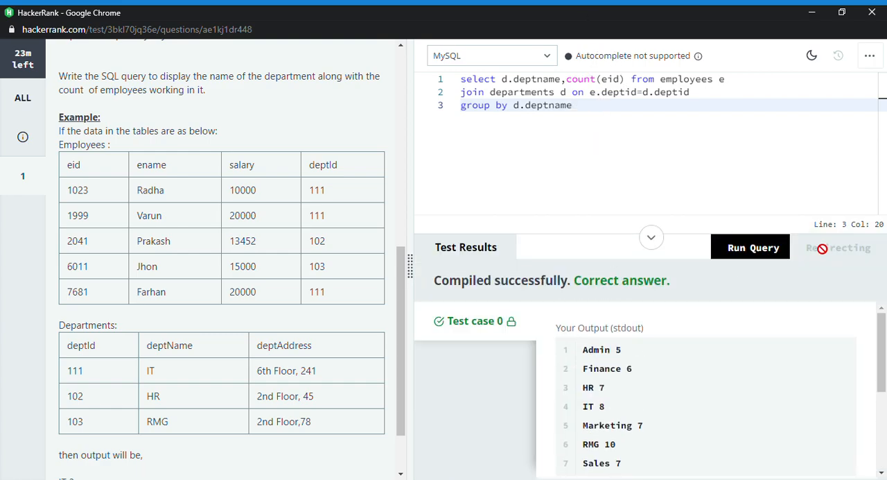